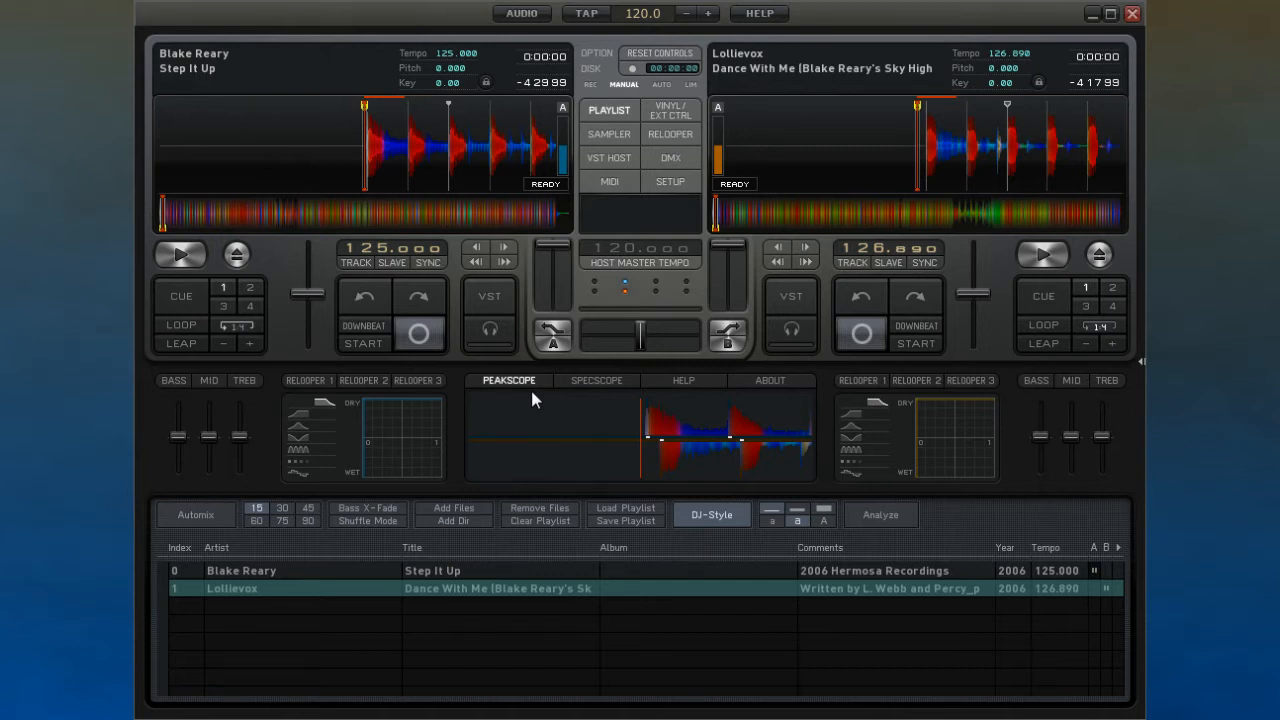
- Store cue points on Deck A's Step It Up, then jump back to cue point 2 and stop
left_click(180, 254)
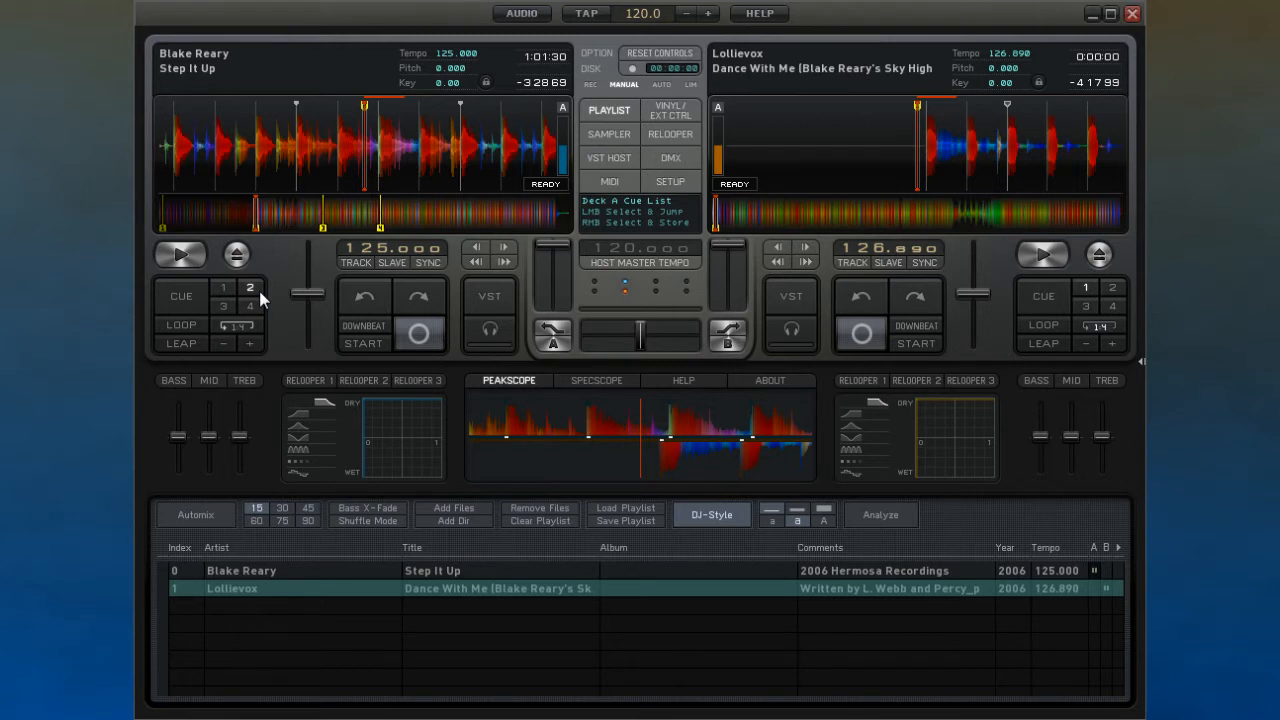
left_click(180, 254)
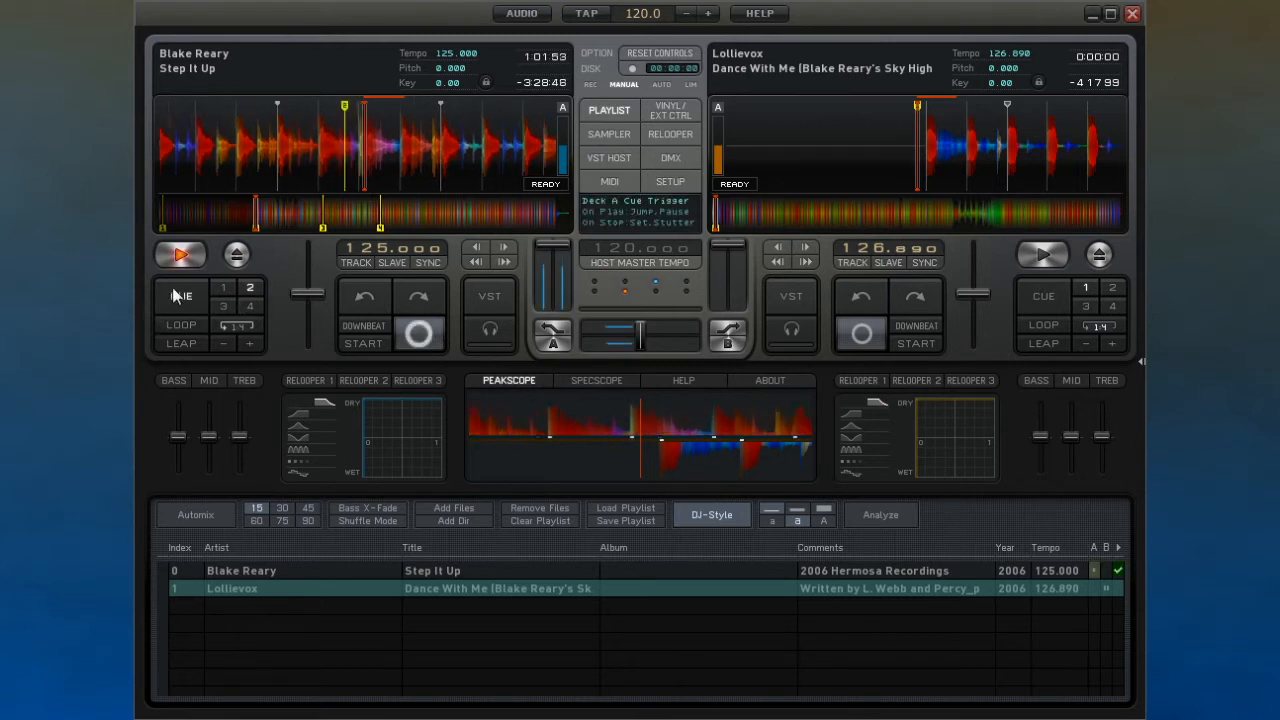
left_click(180, 255)
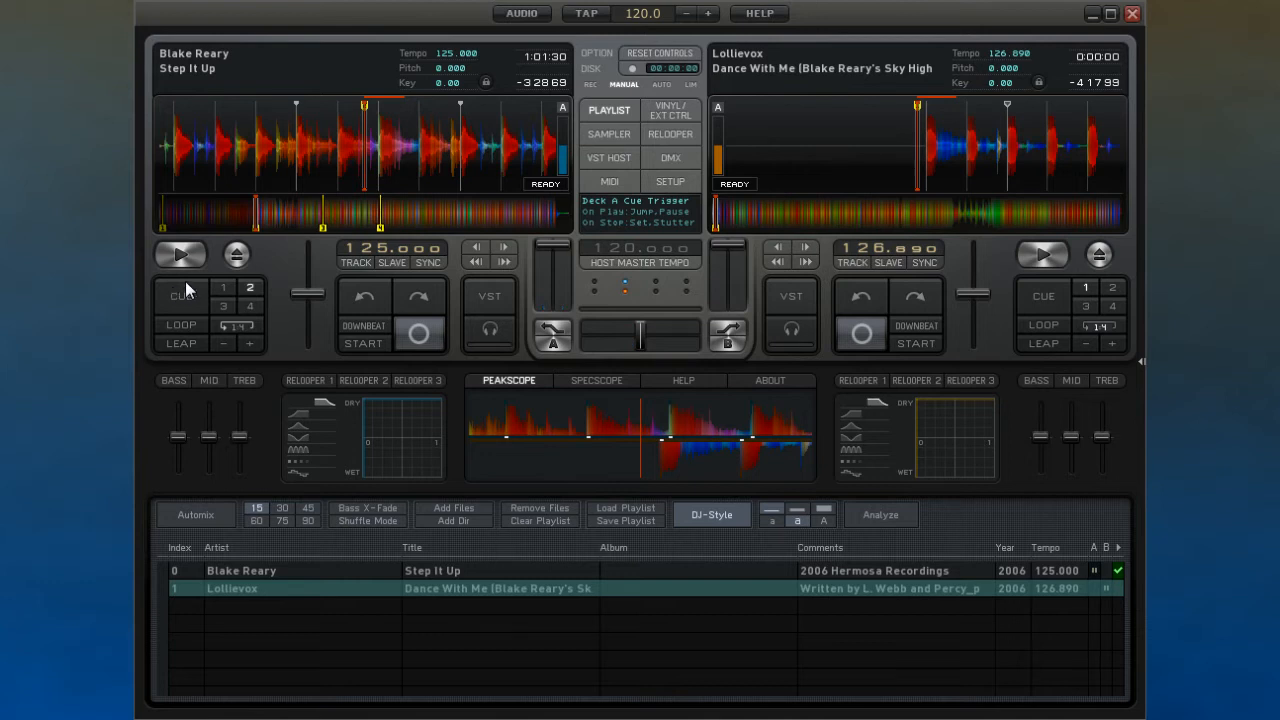
mouse_move(390, 205)
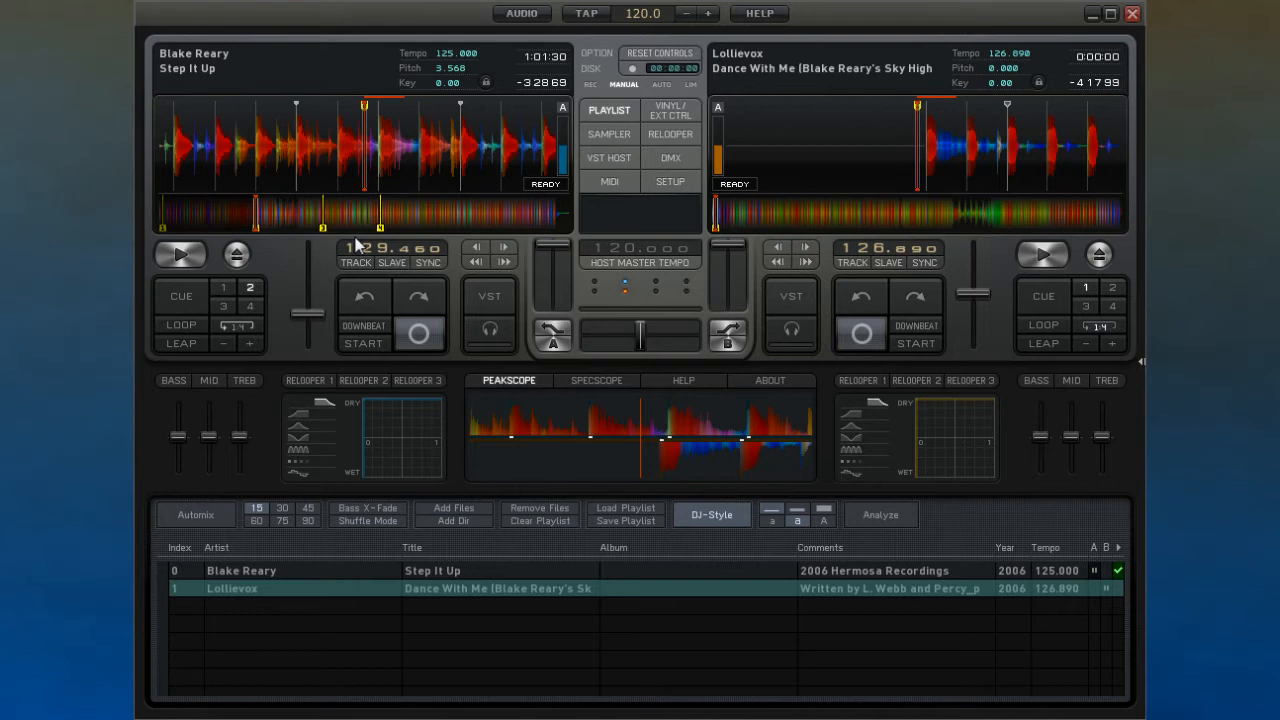
mouse_move(355, 262)
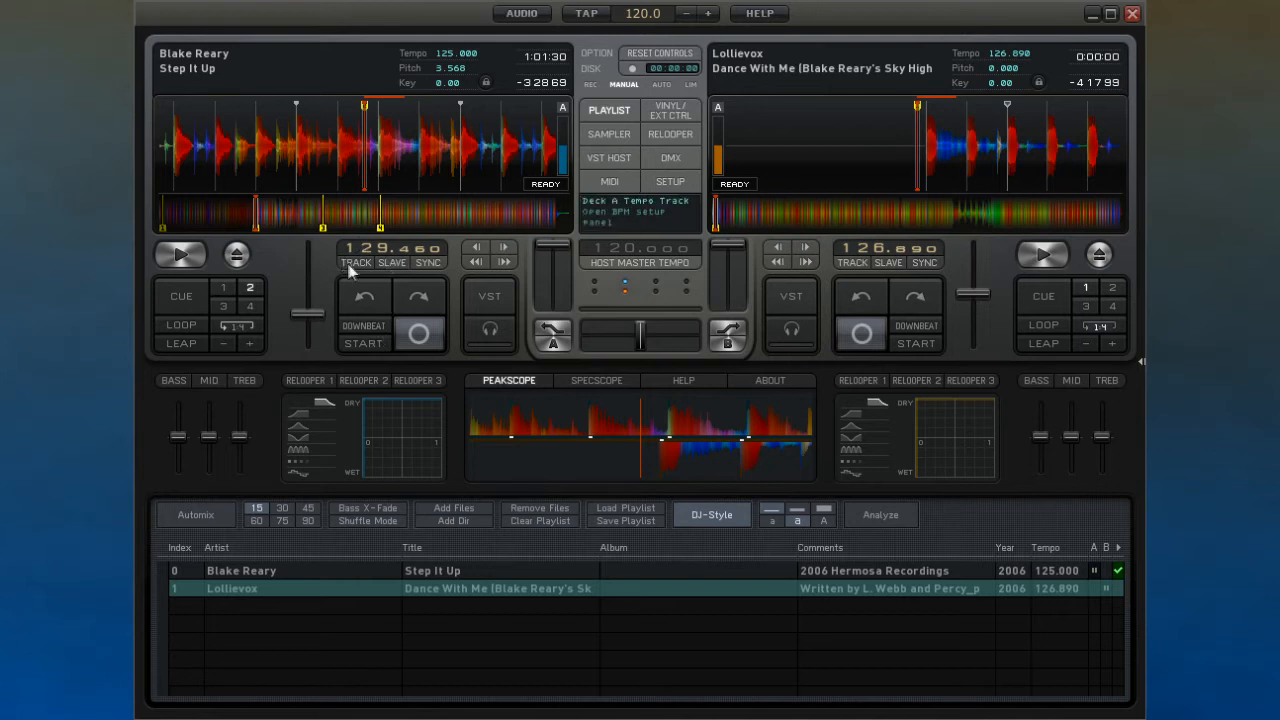
- Check Deck A's BPM setup panel, confirm it, and sync Deck A's tempo to Deck B
left_click(392, 256)
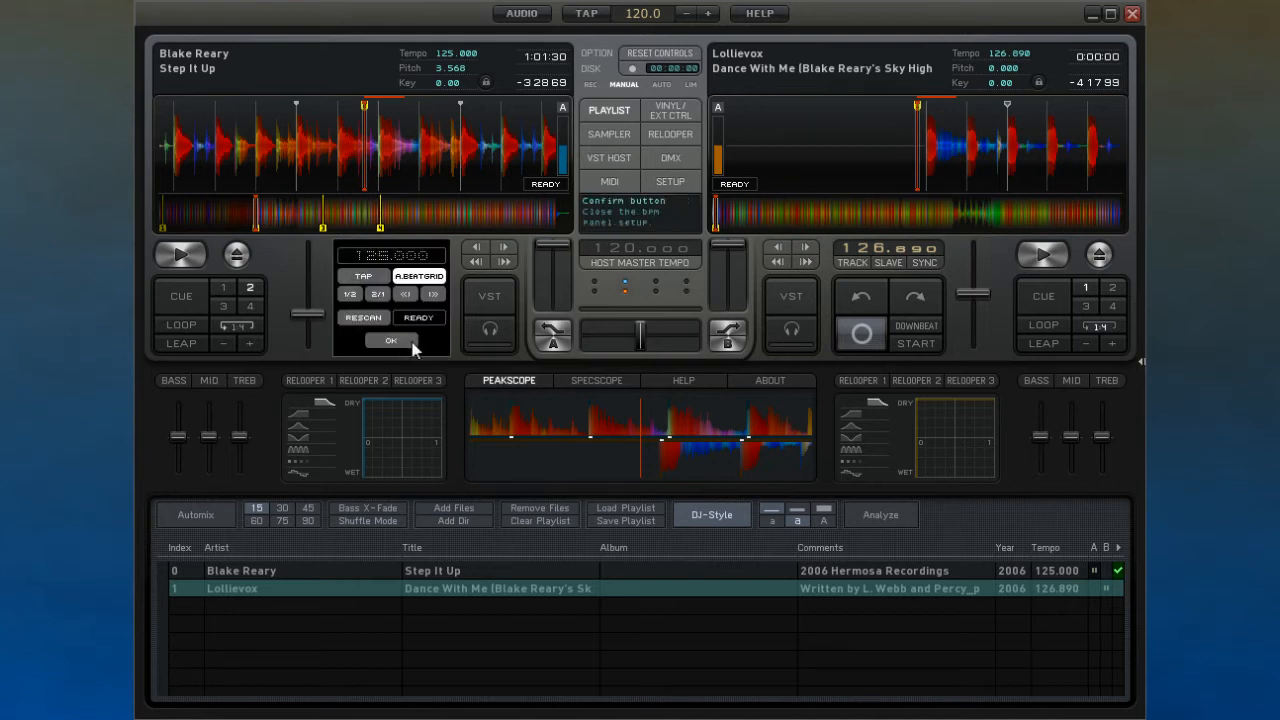
left_click(391, 340)
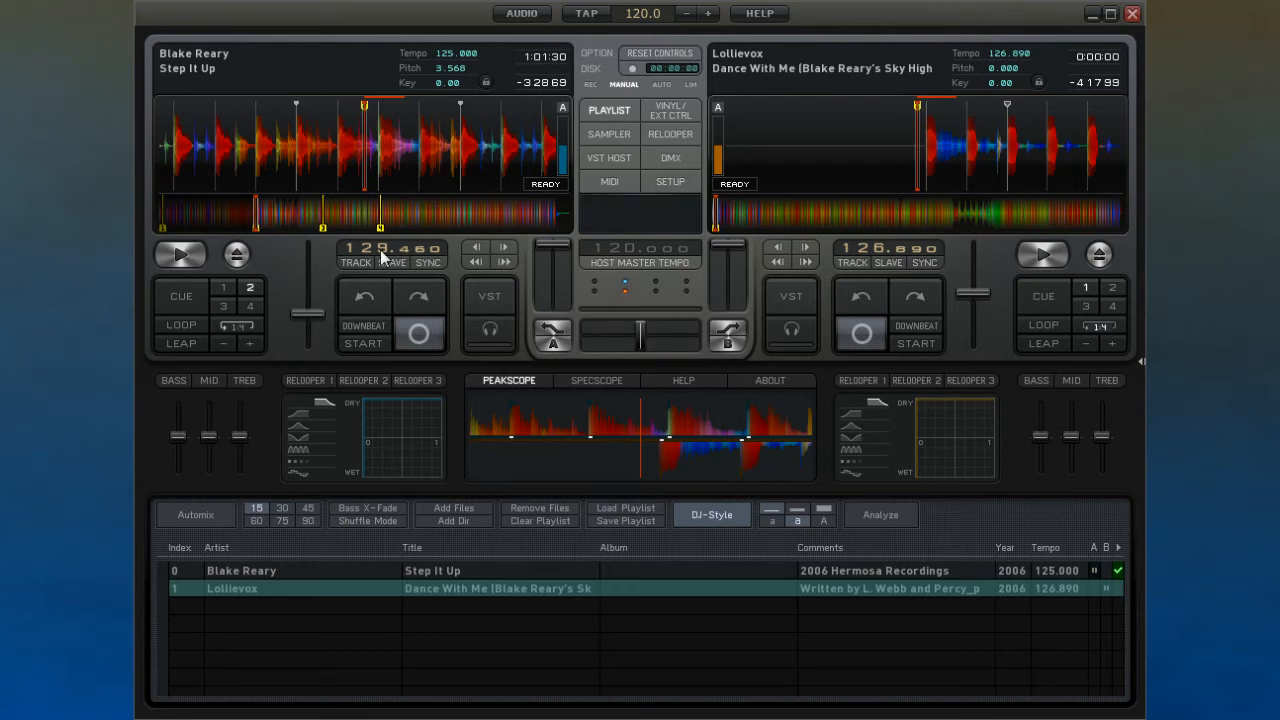
left_click(427, 262)
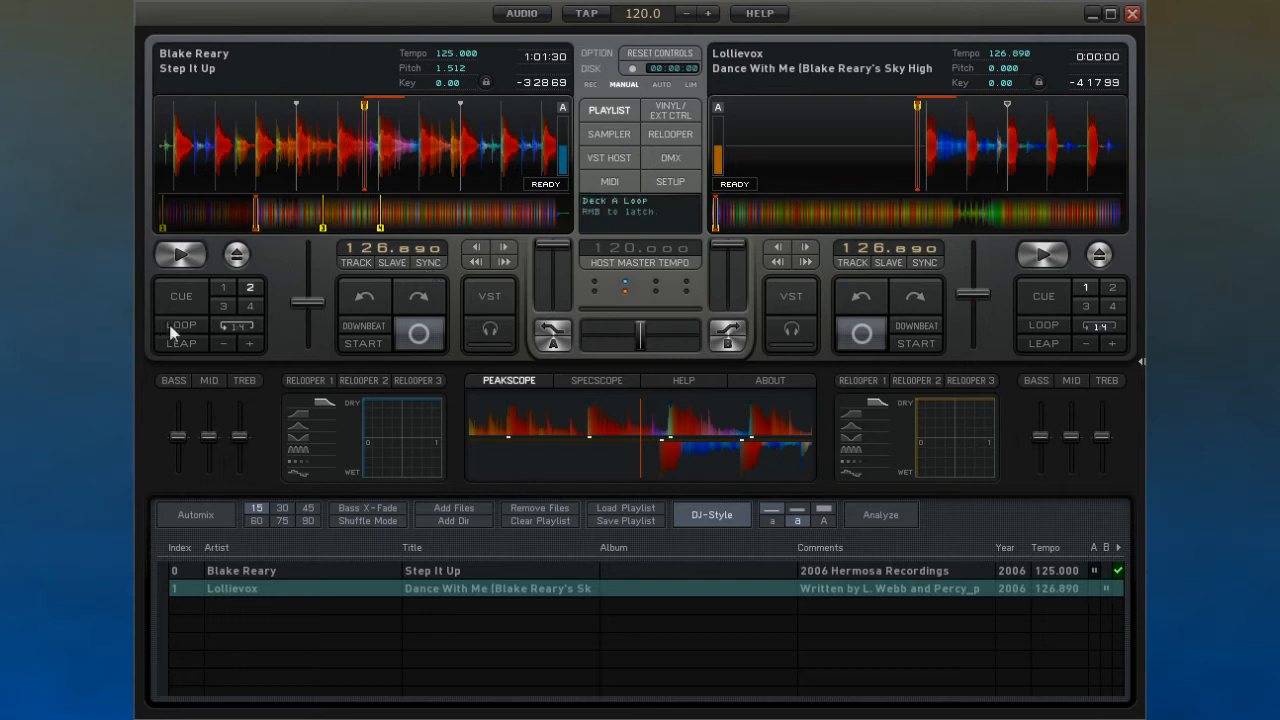
mouse_move(177, 328)
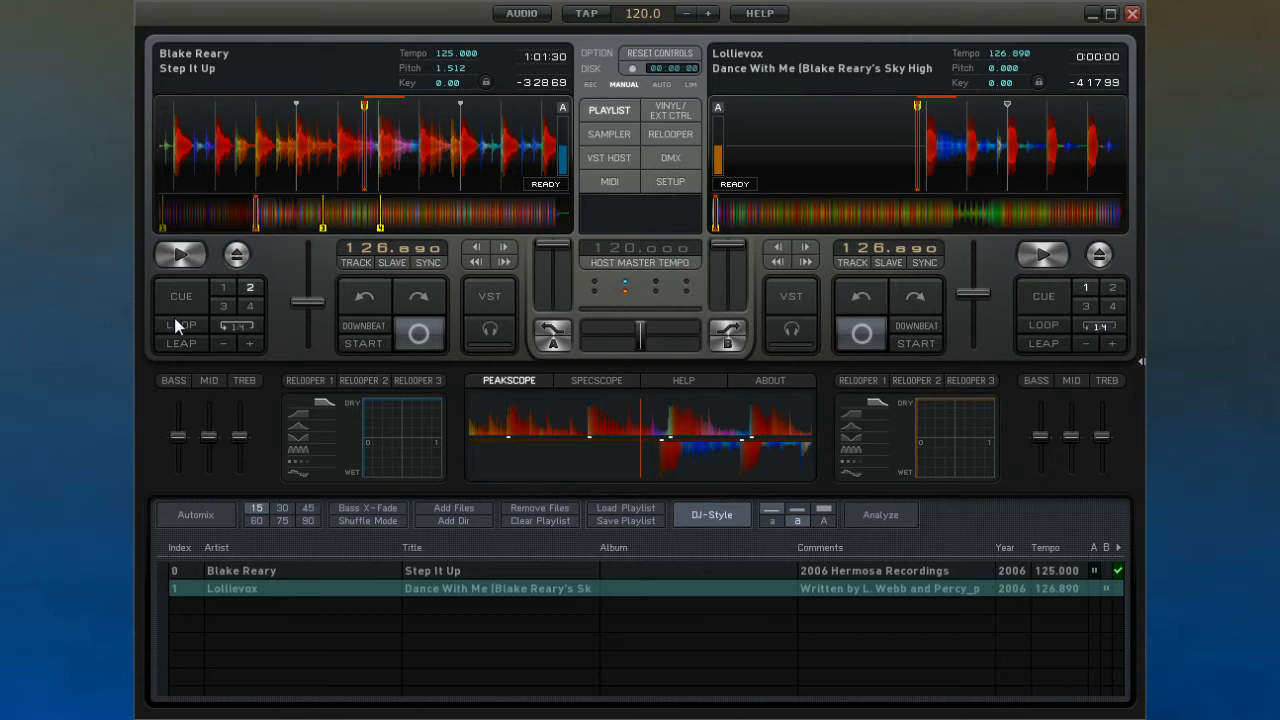
mouse_move(181, 296)
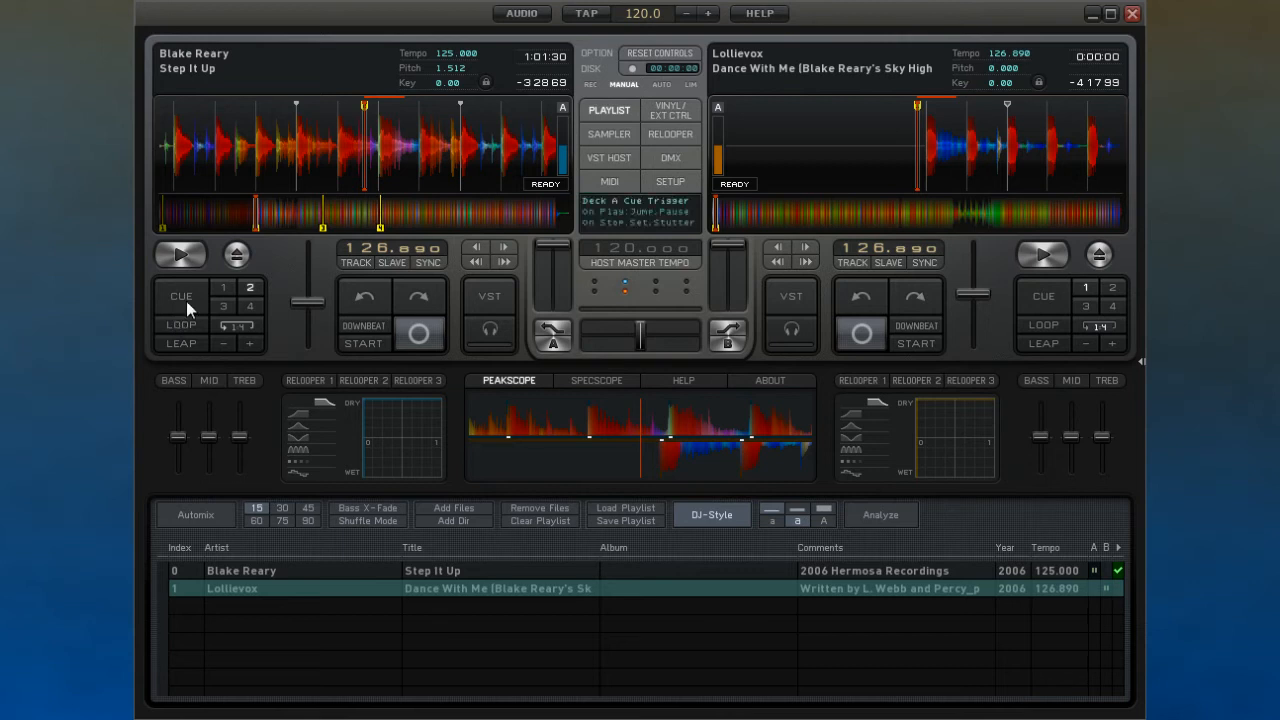
mouse_move(181, 325)
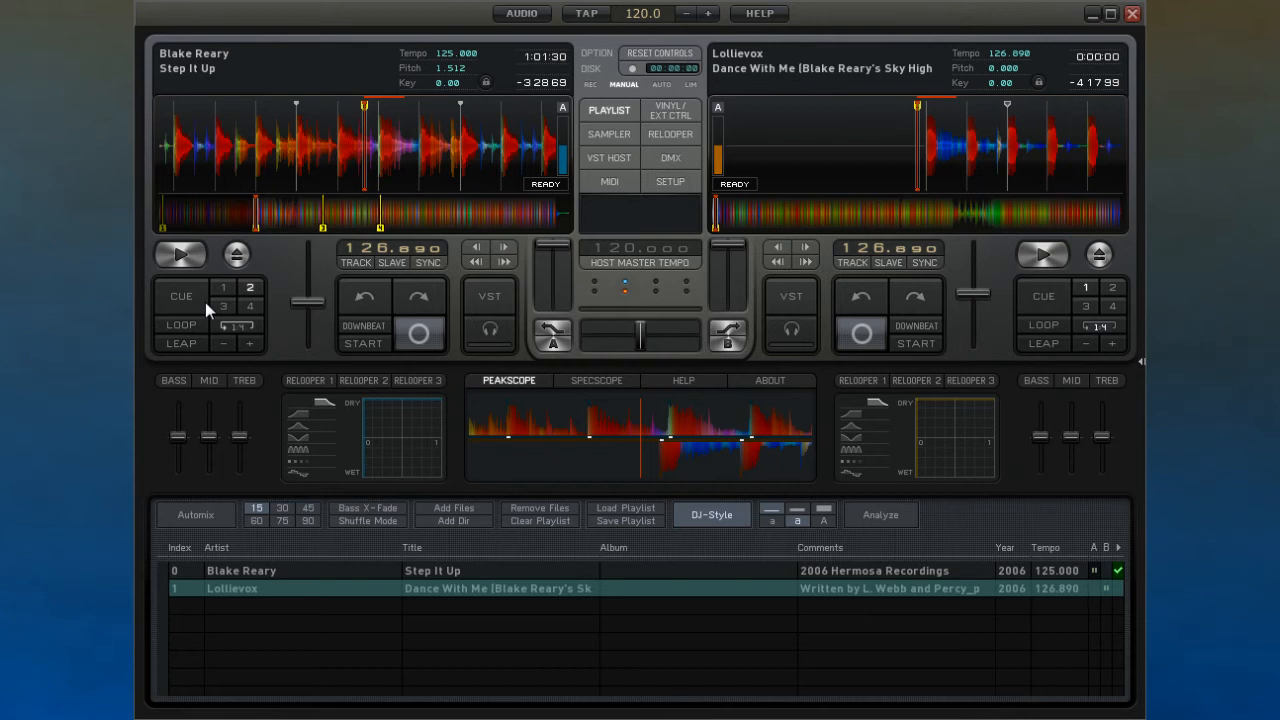
- Play Step It Up from the cue, run a leap loop, then release it
left_click(180, 255)
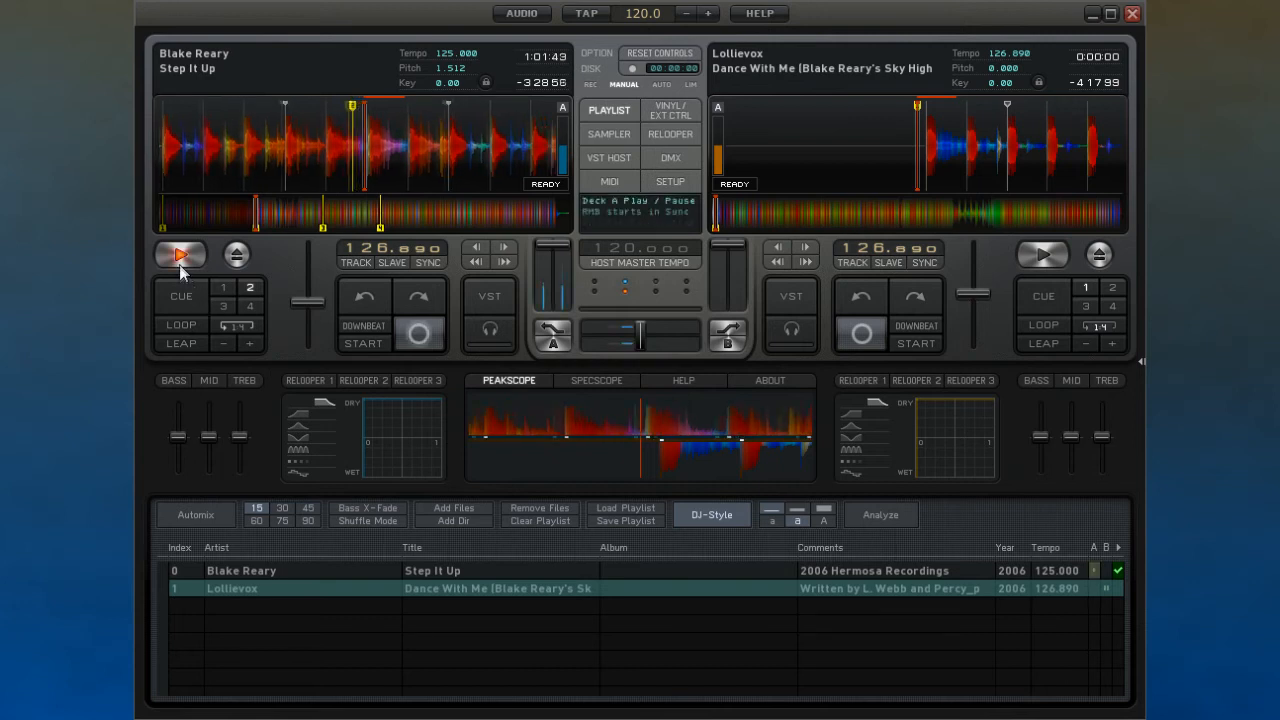
left_click(181, 324)
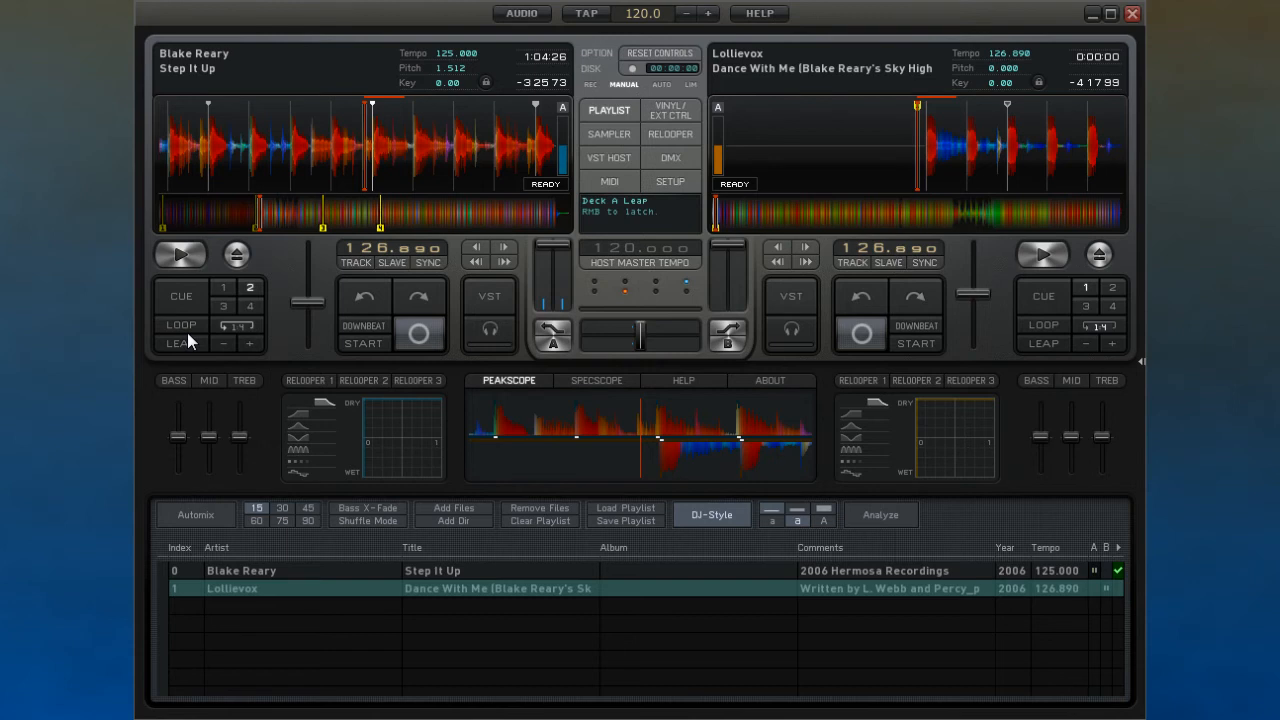
mouse_move(180, 255)
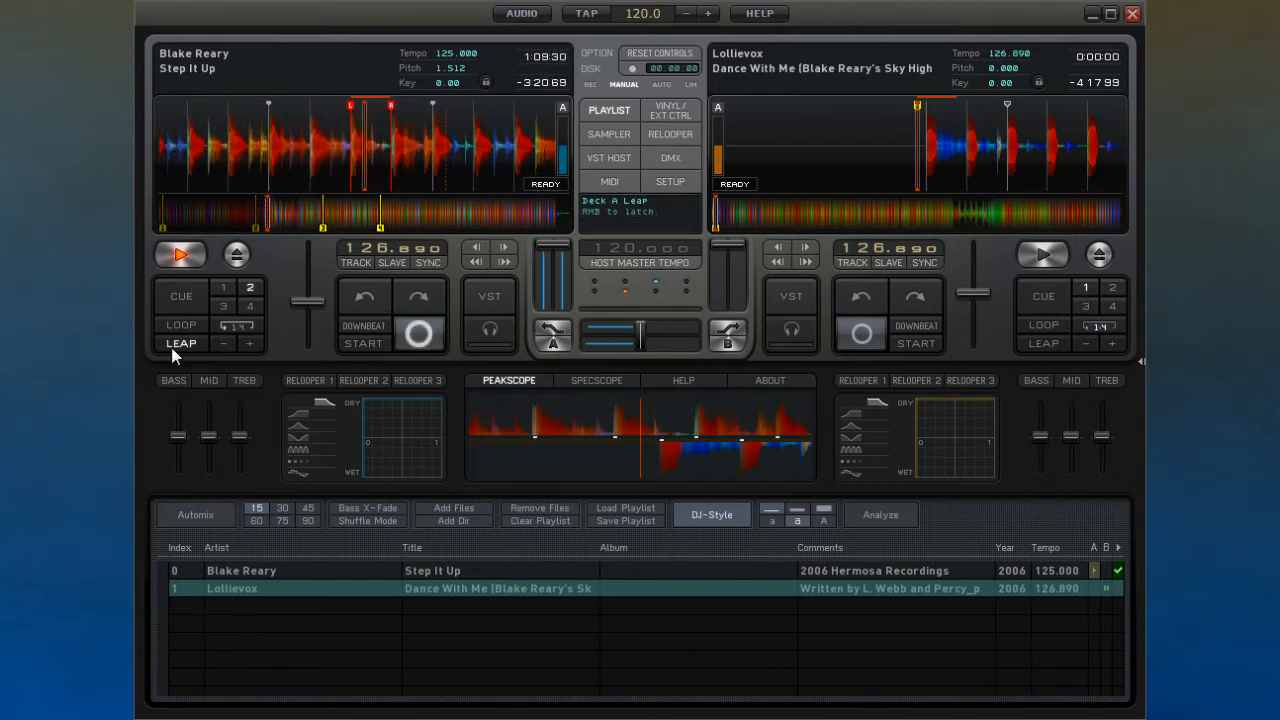
left_click(180, 254)
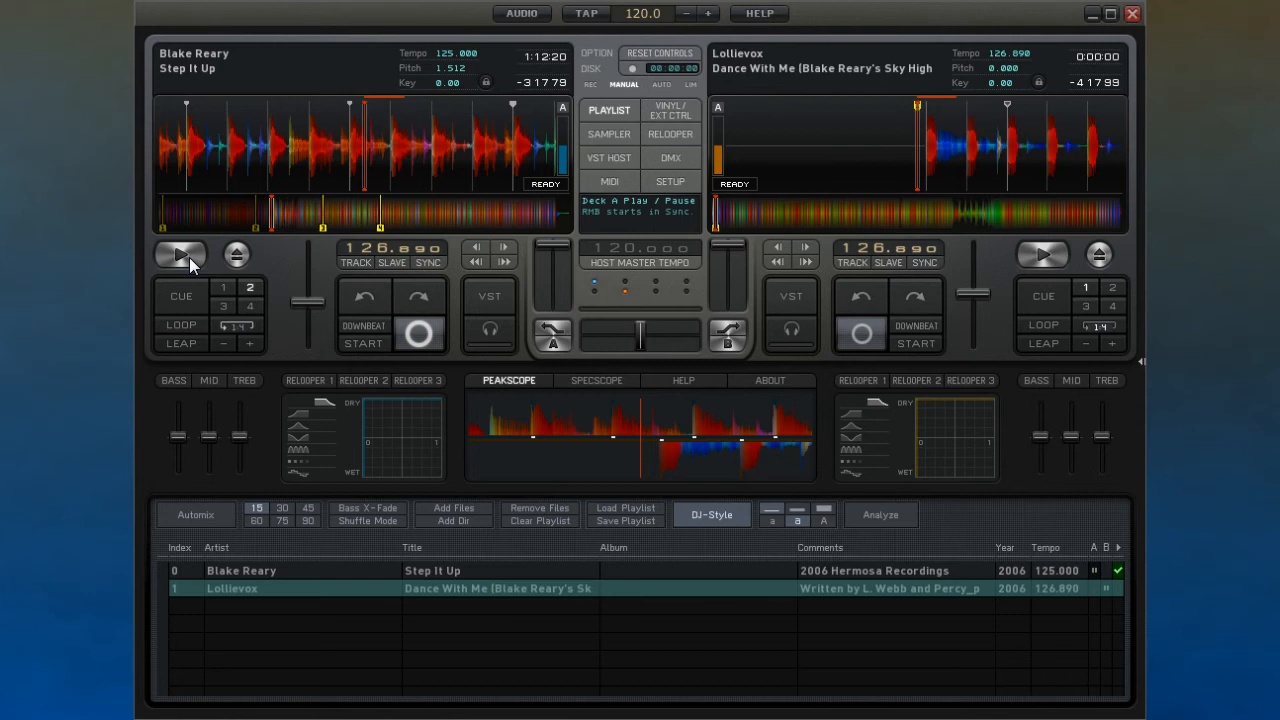
mouse_move(250, 357)
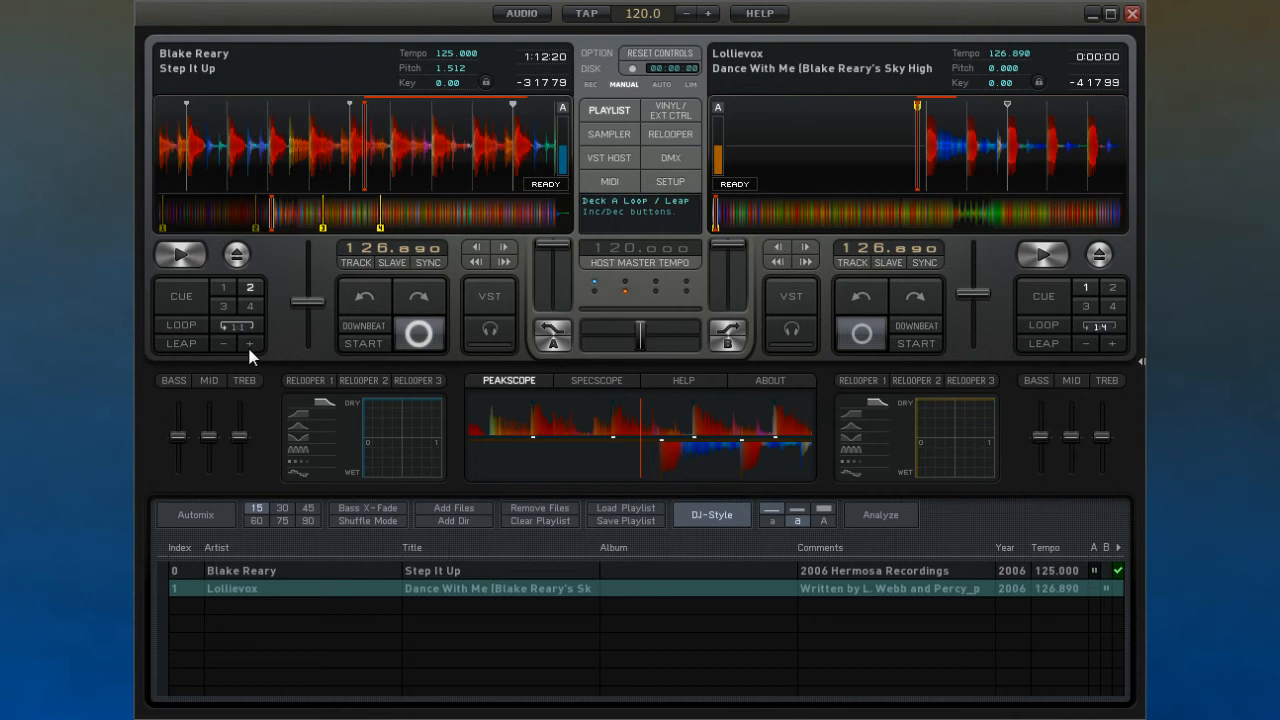
mouse_move(225, 357)
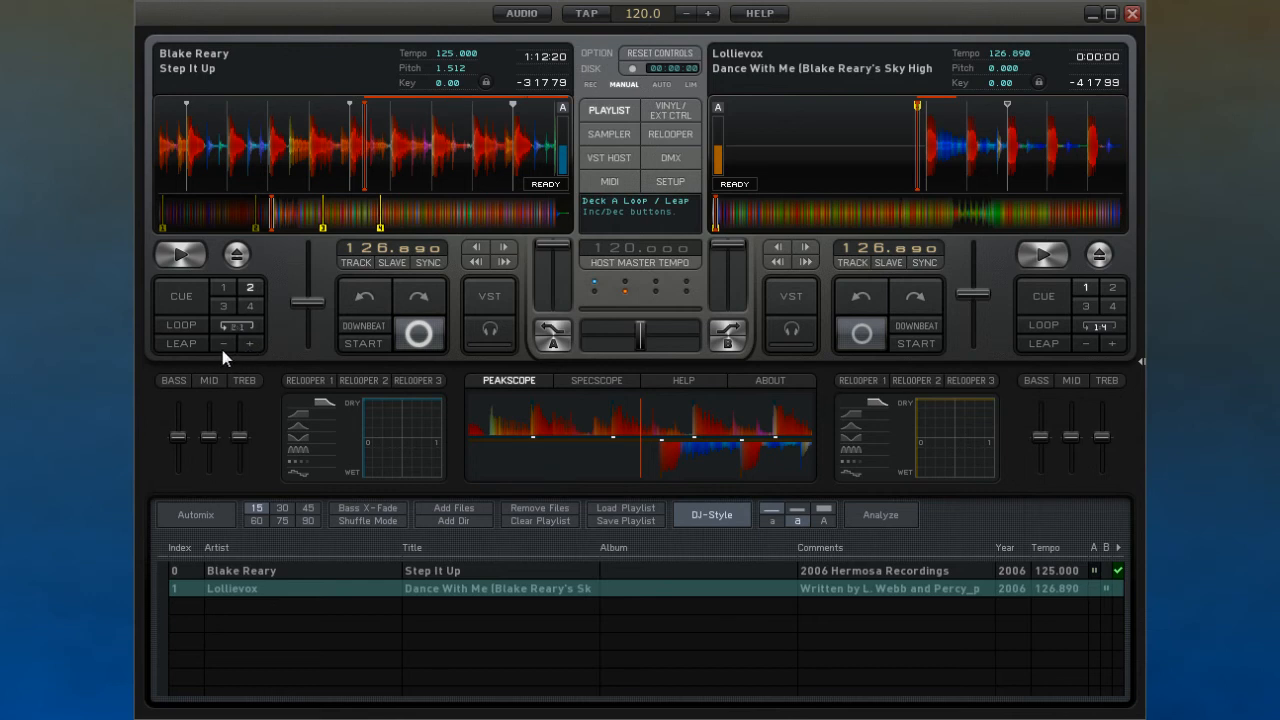
mouse_move(181, 325)
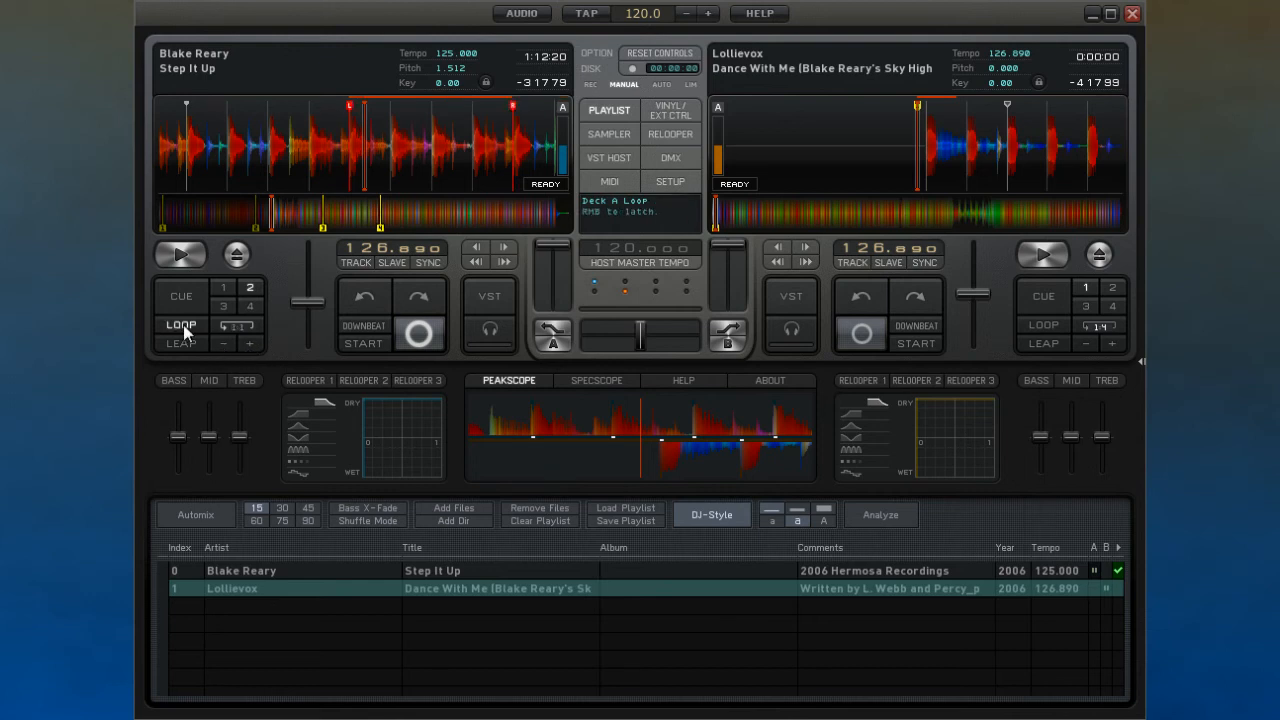
- Loop the current section of Step It Up, then pause Deck A
left_click(180, 254)
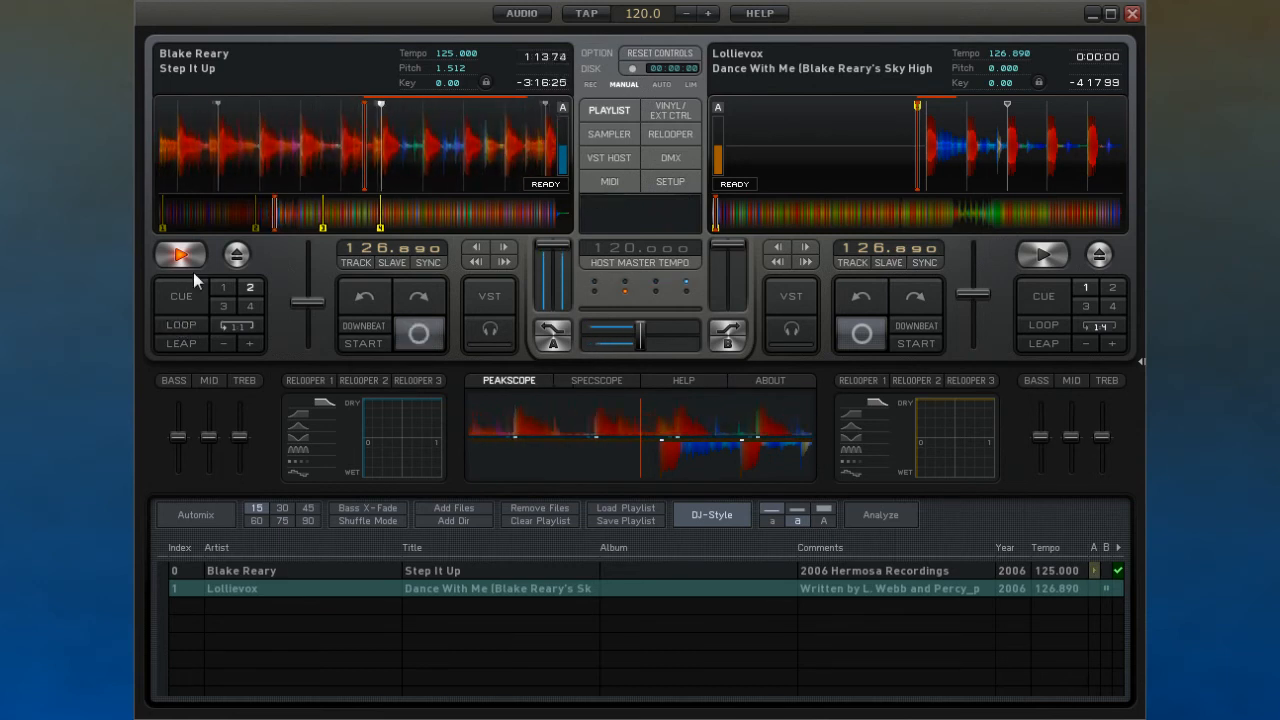
left_click(180, 254)
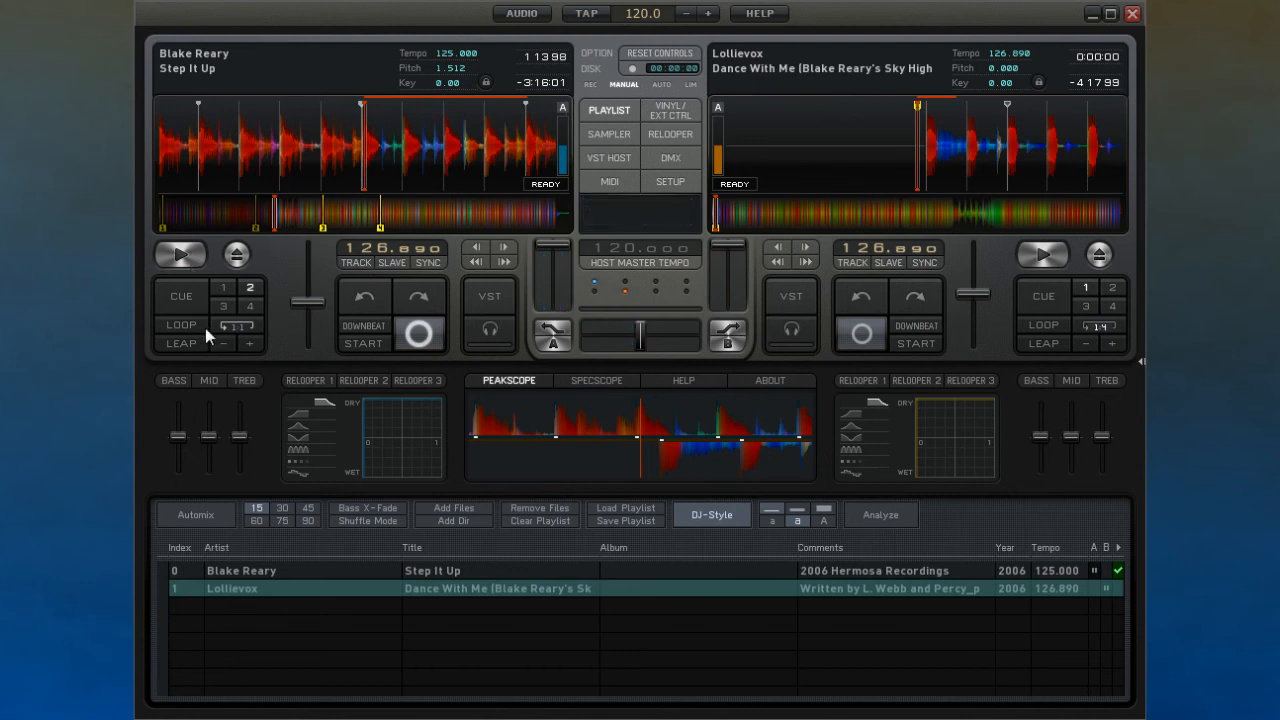
mouse_move(208, 328)
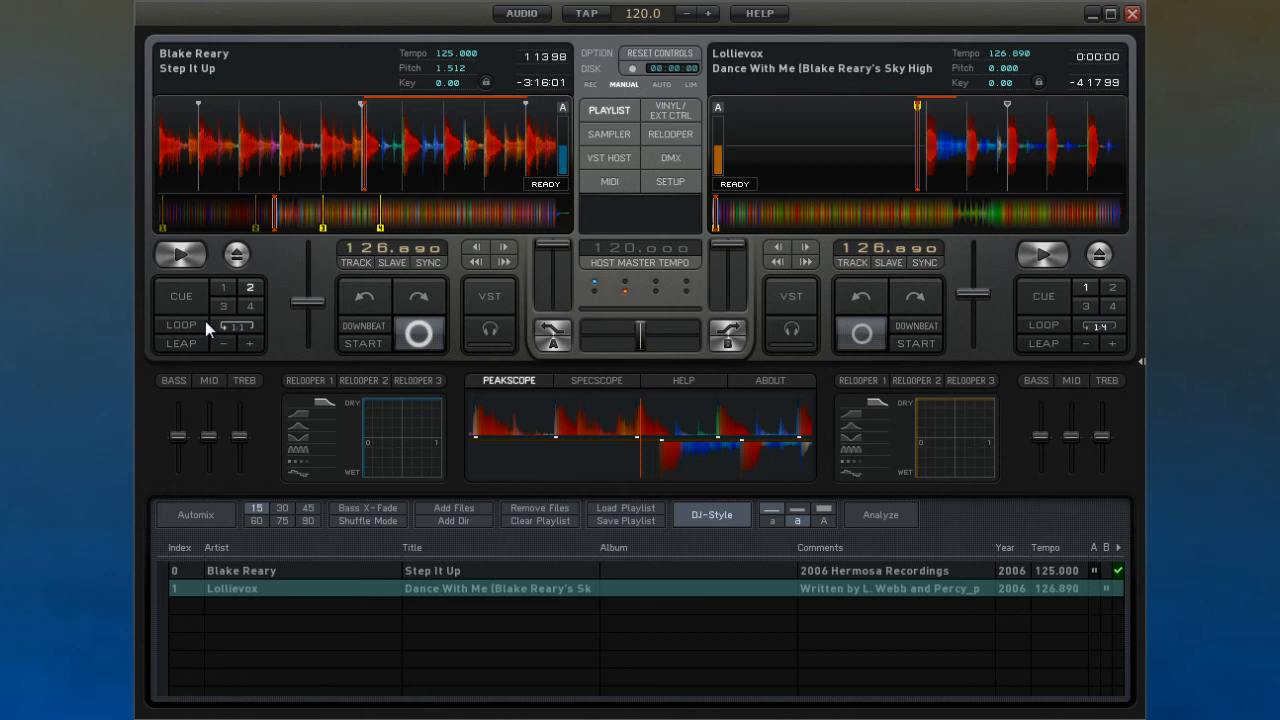
mouse_move(240, 340)
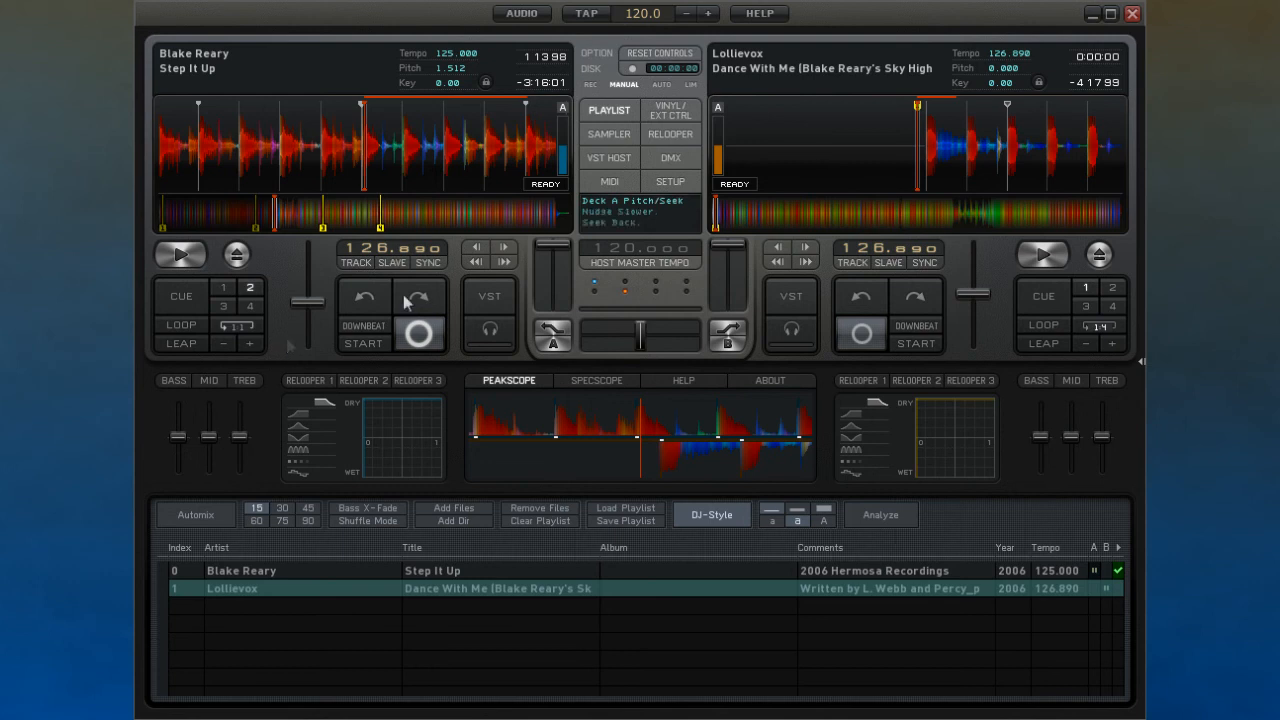
- Seek Deck A's playhead forward in Step It Up to about 1:21
left_click(505, 247)
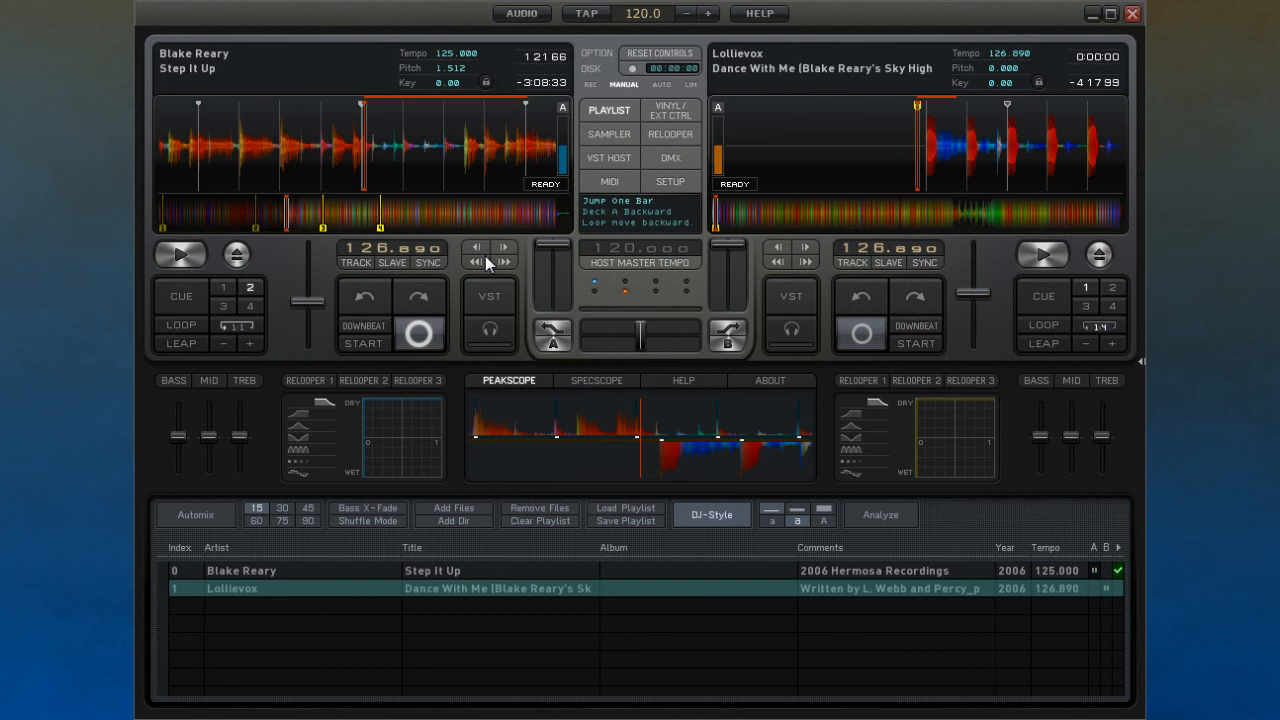
mouse_move(489, 296)
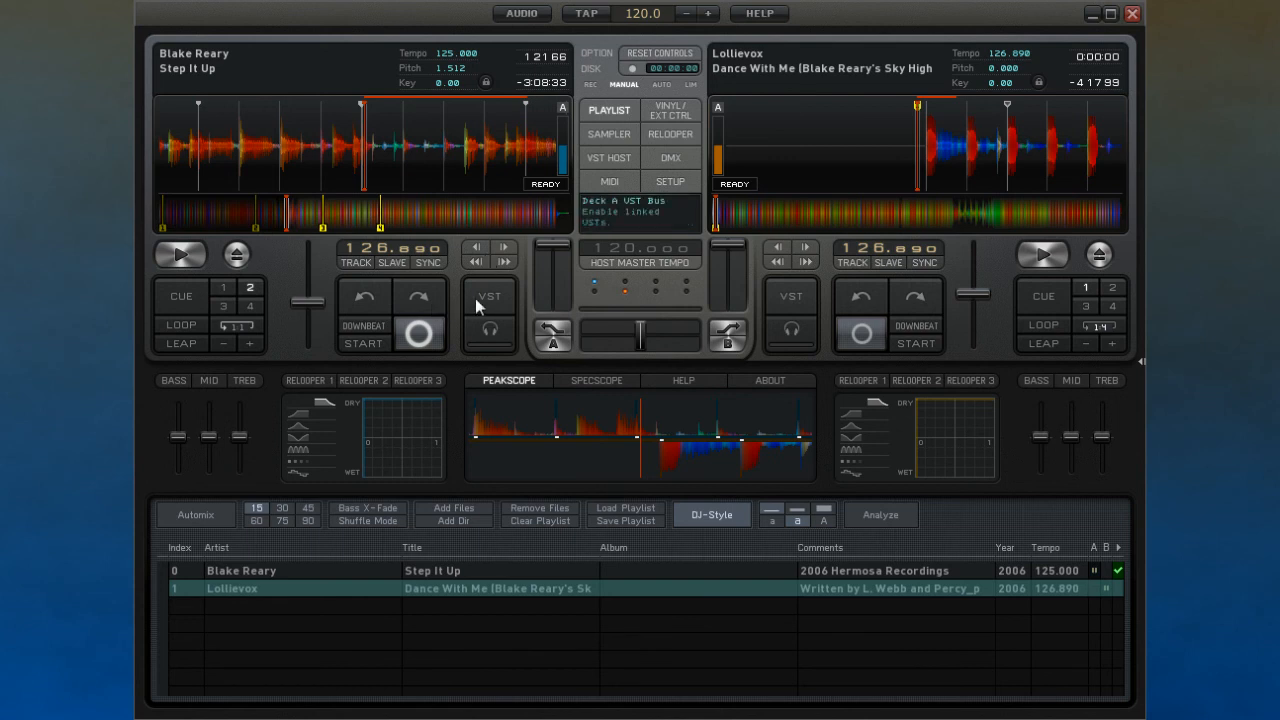
- Enable Deck A's VST bus to show the eight-slot VST HOST panel
left_click(609, 157)
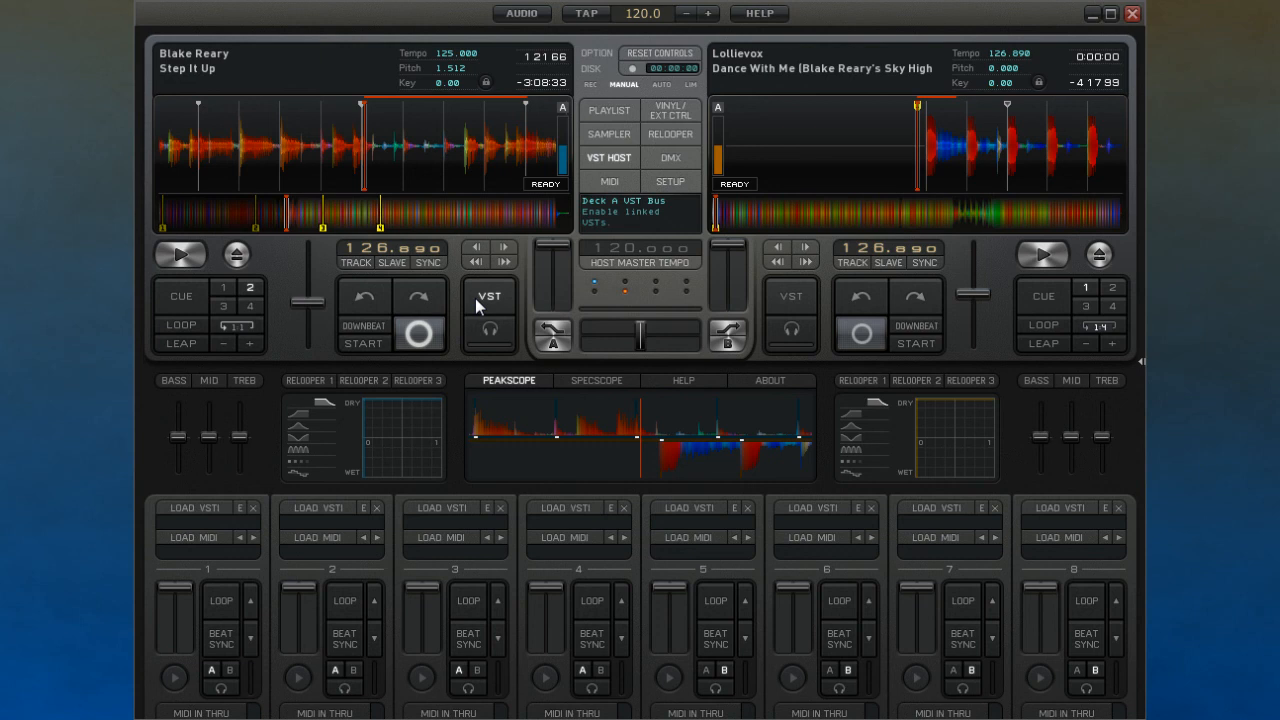
mouse_move(490, 329)
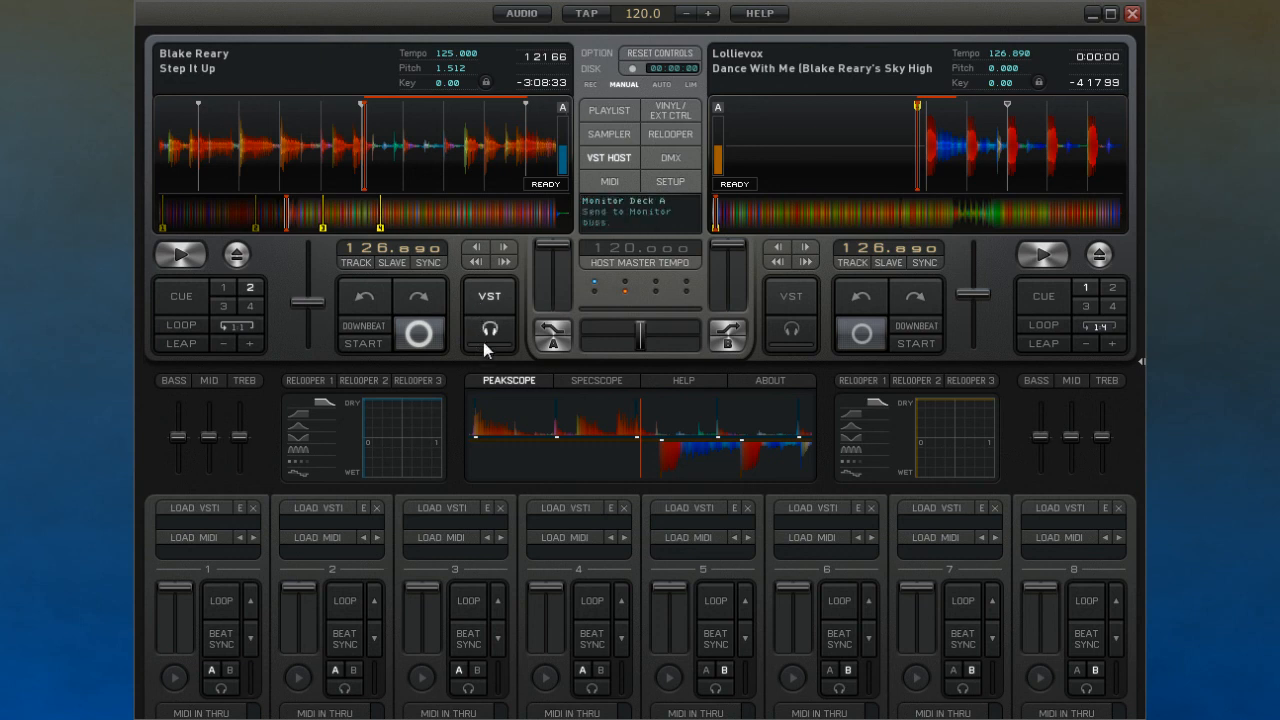